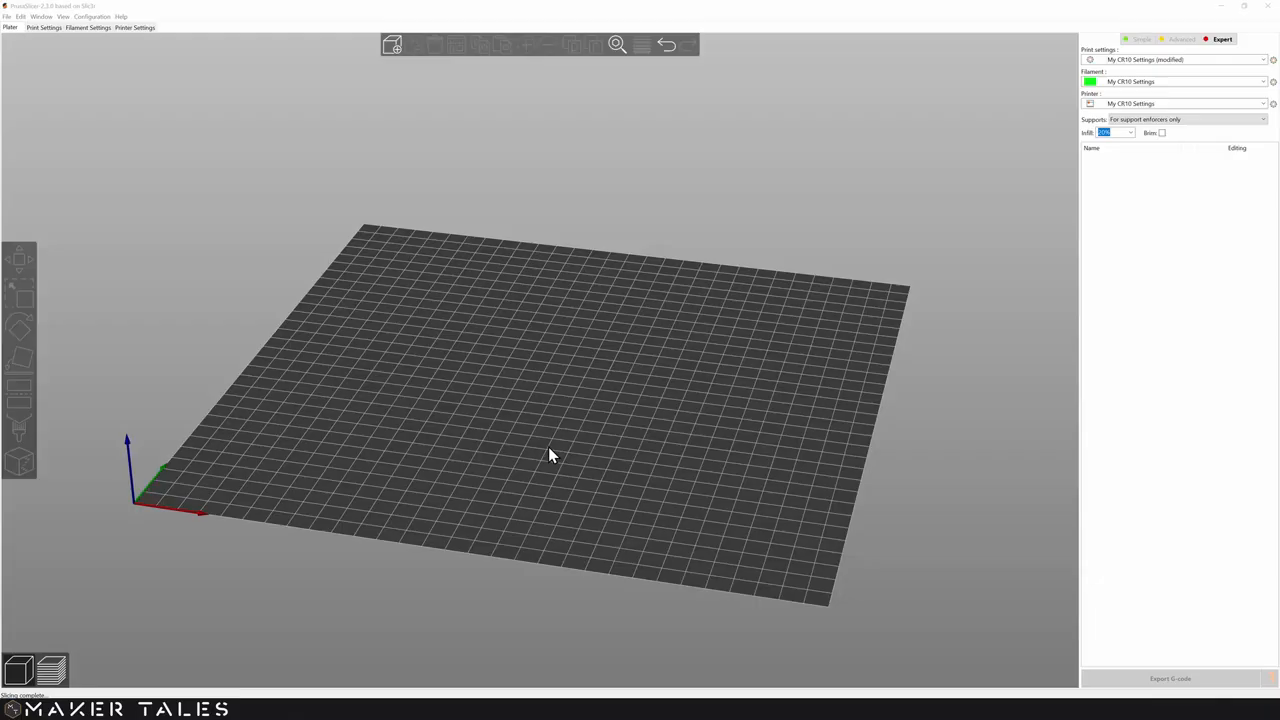
- Orbit the 3D view to look across the print bed
{"action": "left_click_drag", "start_coordinate": [548, 456], "coordinate": [540, 444]}
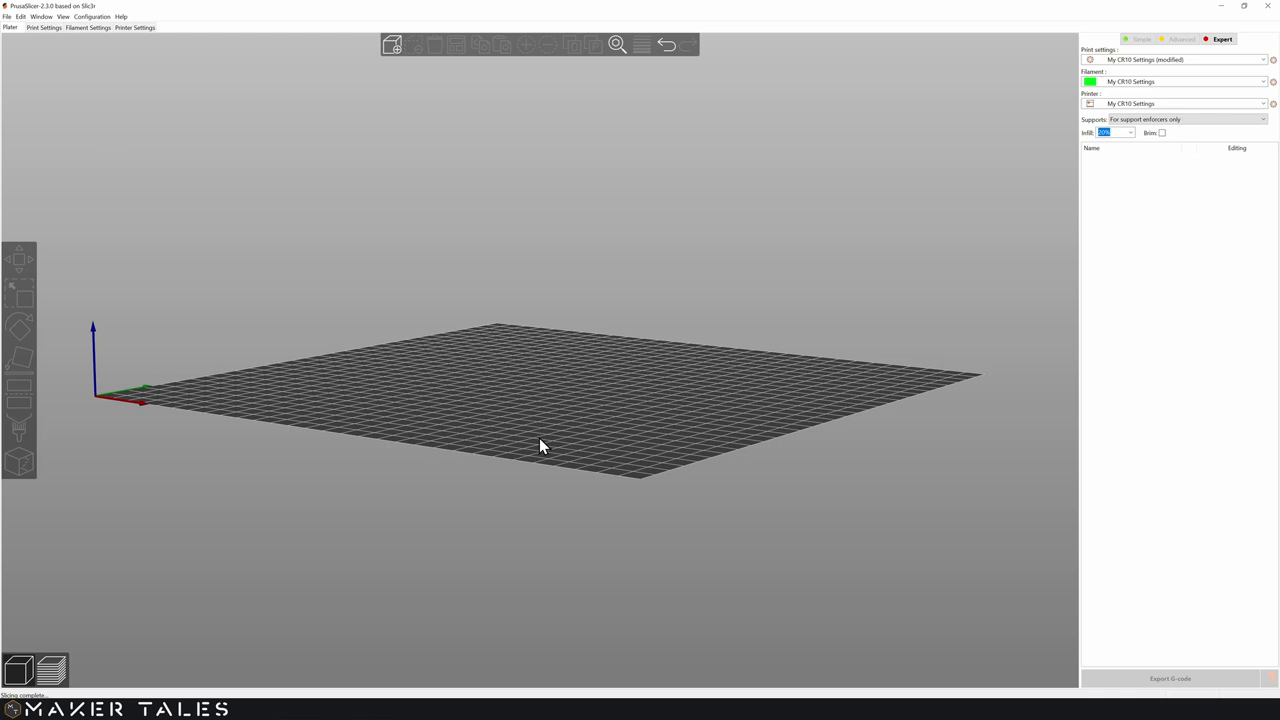
{"action": "left_click_drag", "start_coordinate": [540, 444], "coordinate": [504, 460]}
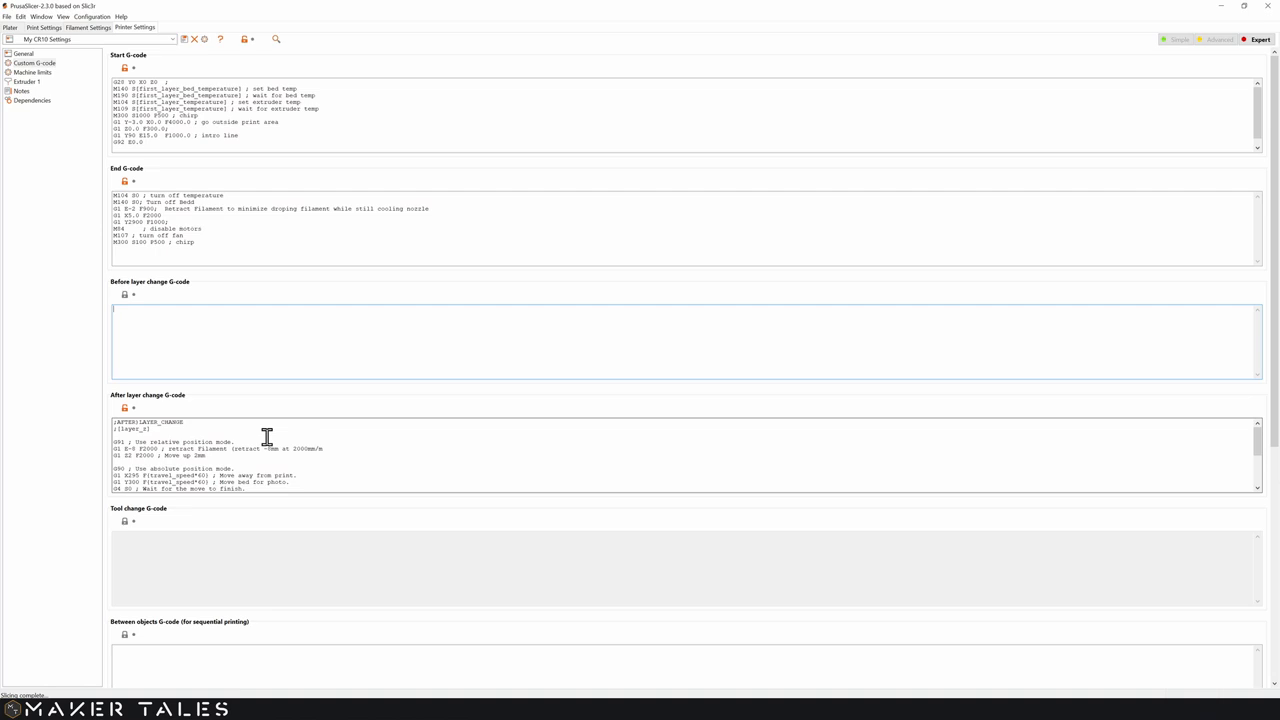
{"action": "mouse_move", "coordinate": [420, 450]}
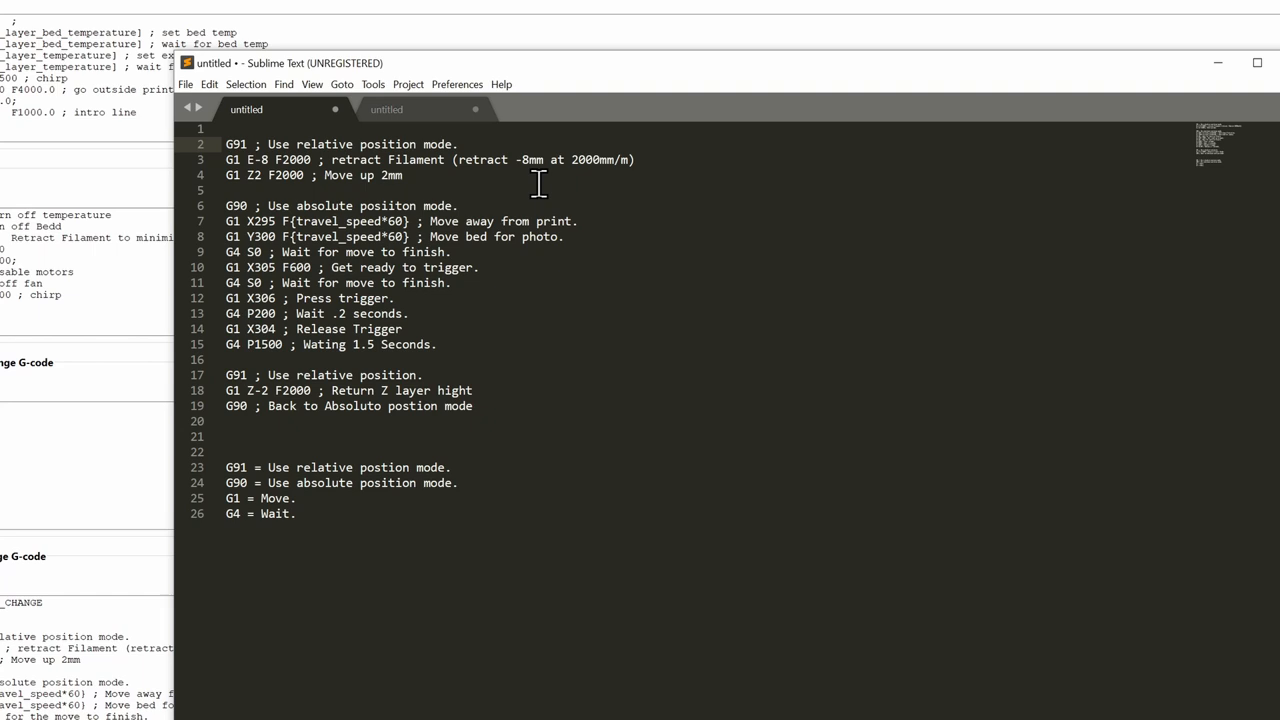
{"action": "mouse_move", "coordinate": [472, 206]}
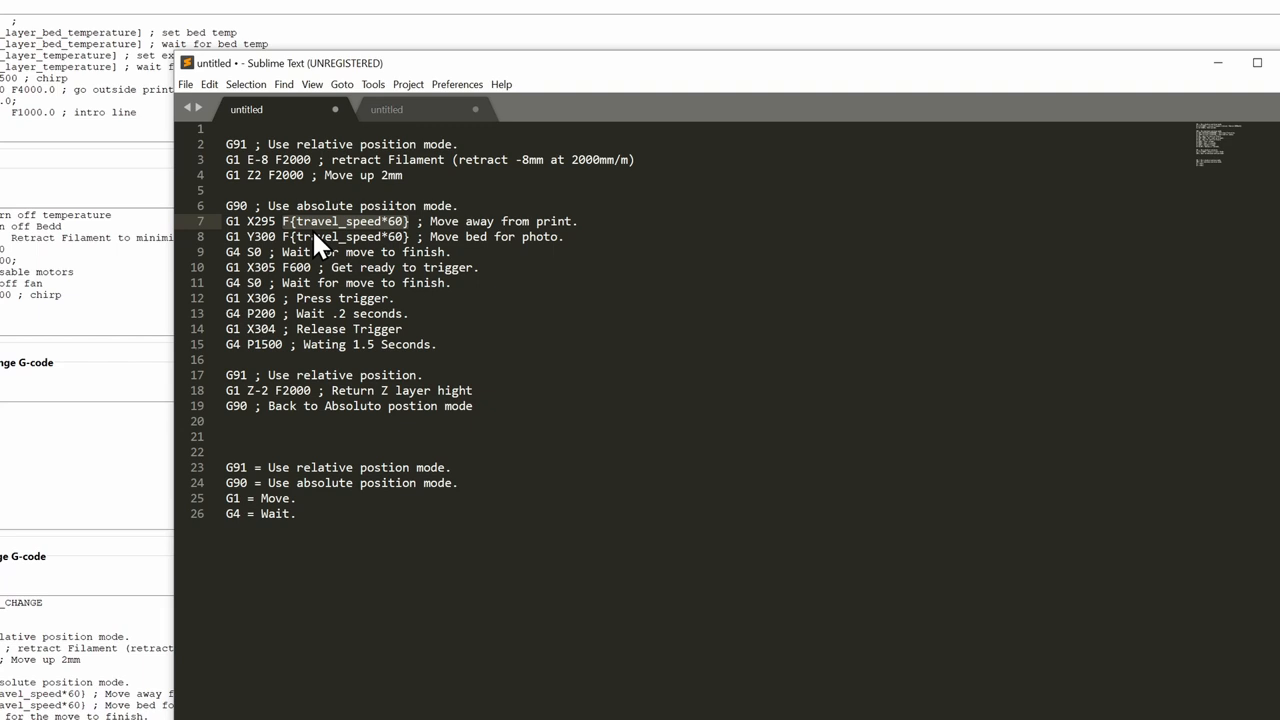
{"action": "mouse_move", "coordinate": [404, 232]}
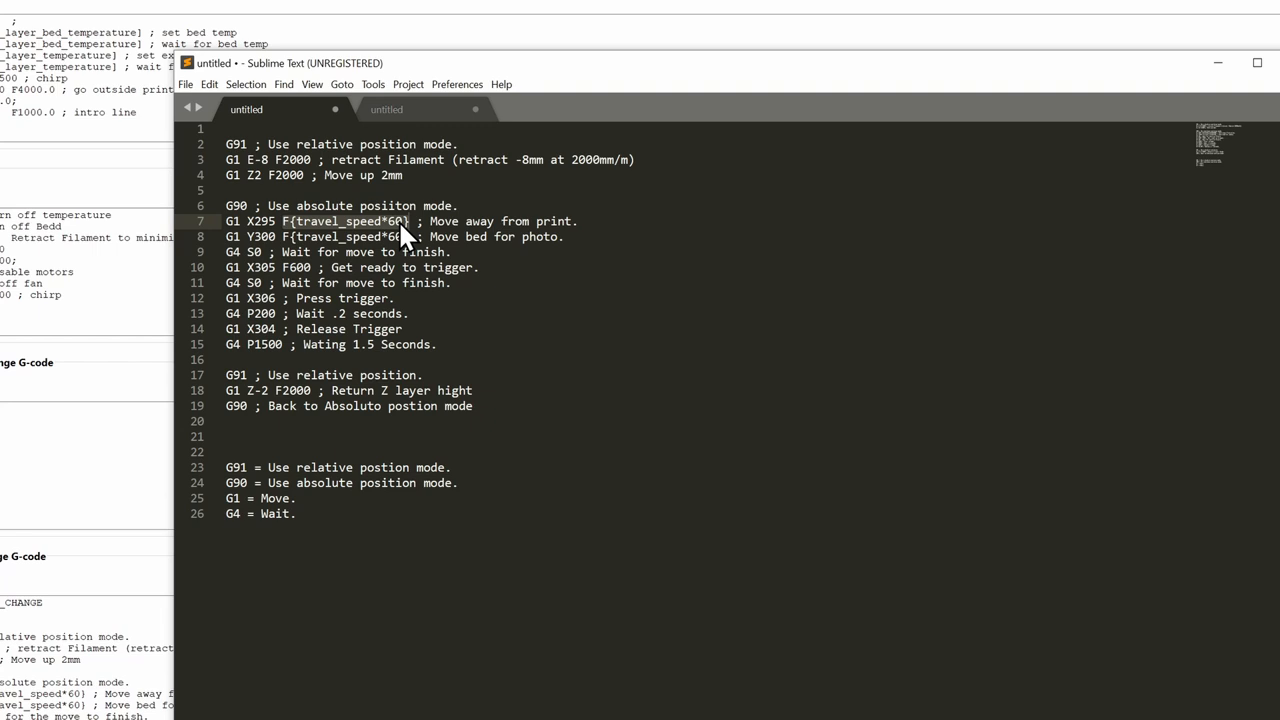
{"action": "left_click", "coordinate": [576, 220]}
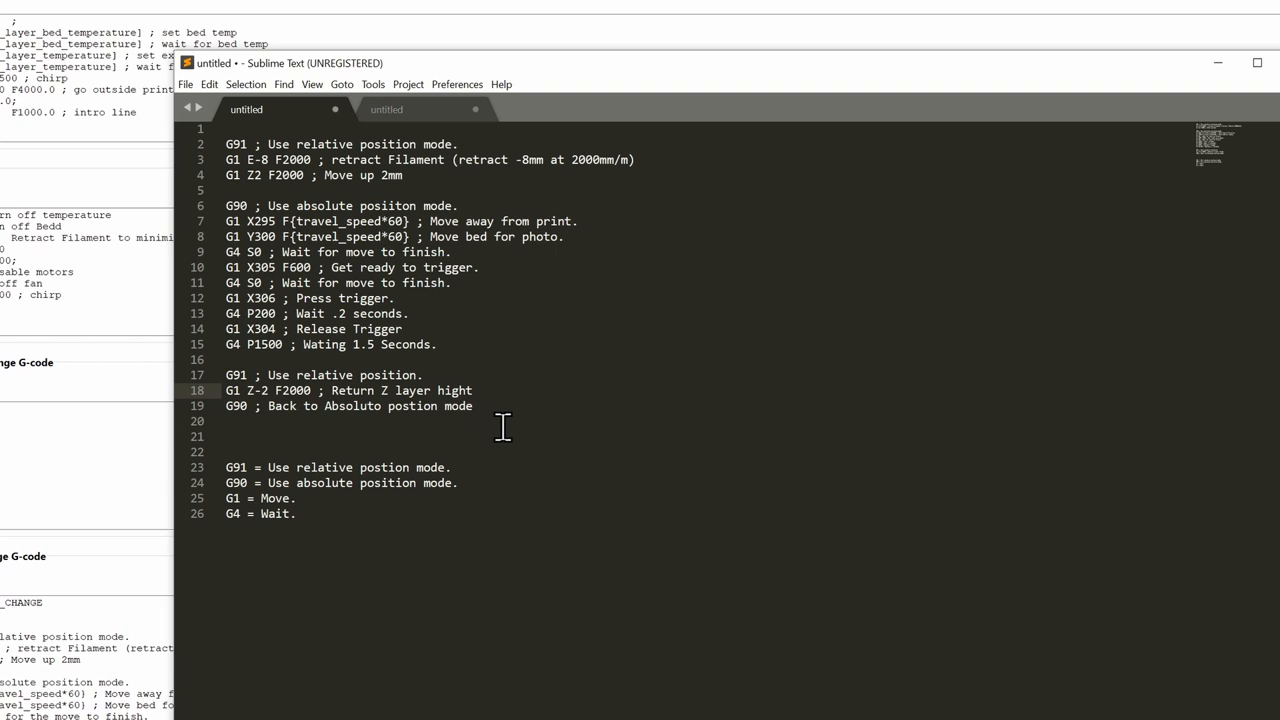
- Add 'G1 E7.9 F1600' priming line after the Z-return move, extruding 7.9 mm at 1600/min
{"action": "left_click", "coordinate": [474, 390]}
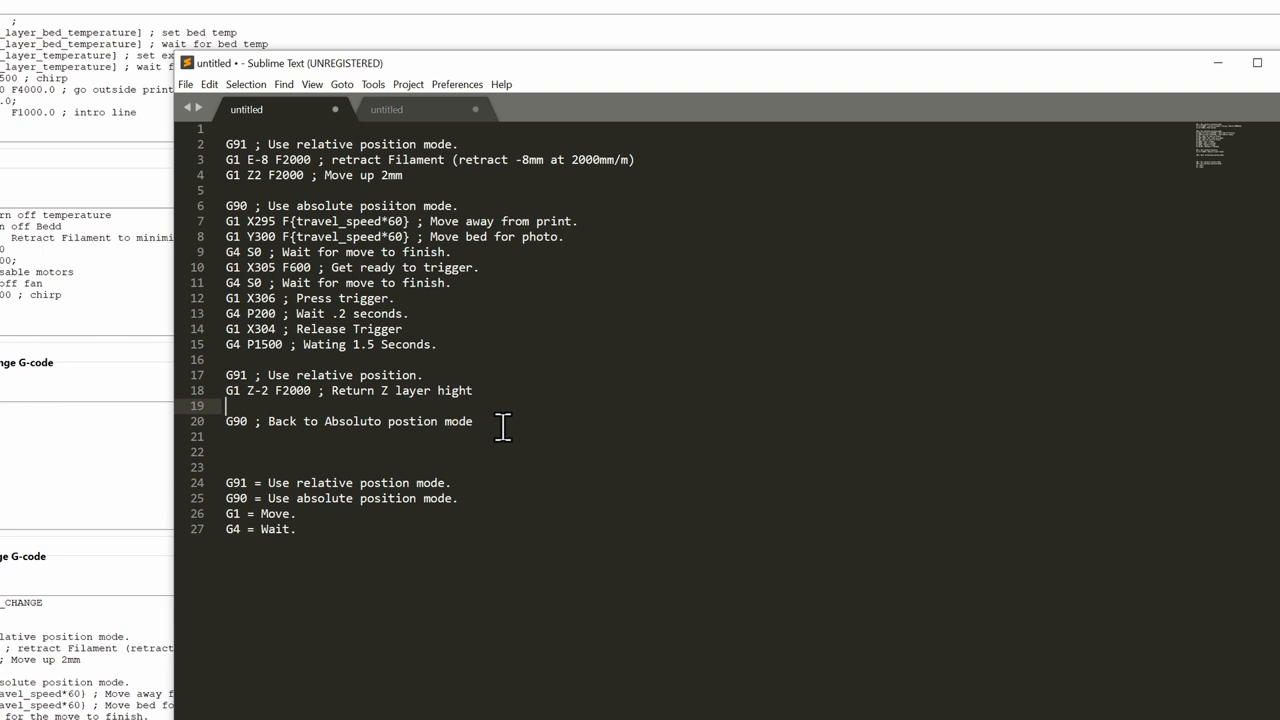
{"action": "type", "text": "G1 E7.9 F1600 ; Prime printer to continue ( Extrude 7.9mm at 1600/min )"}
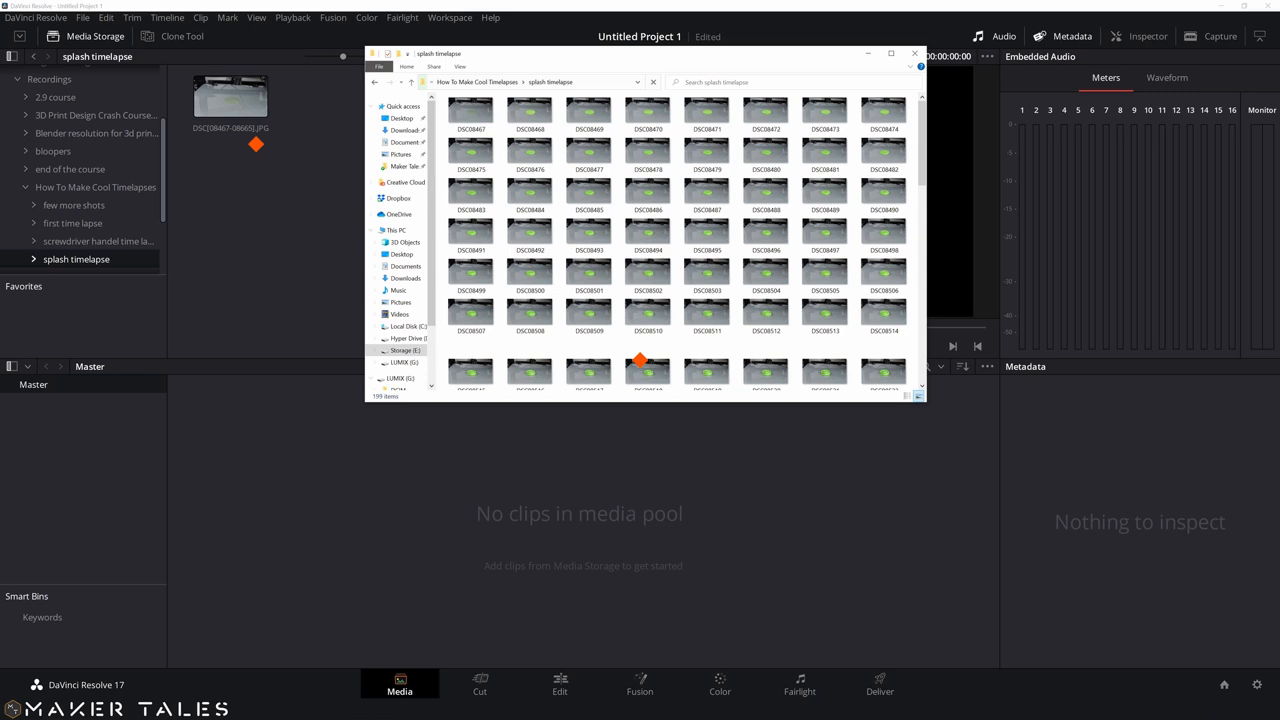
- Select the splash timelapse photo sequence for import into the project
{"action": "left_click", "coordinate": [560, 684]}
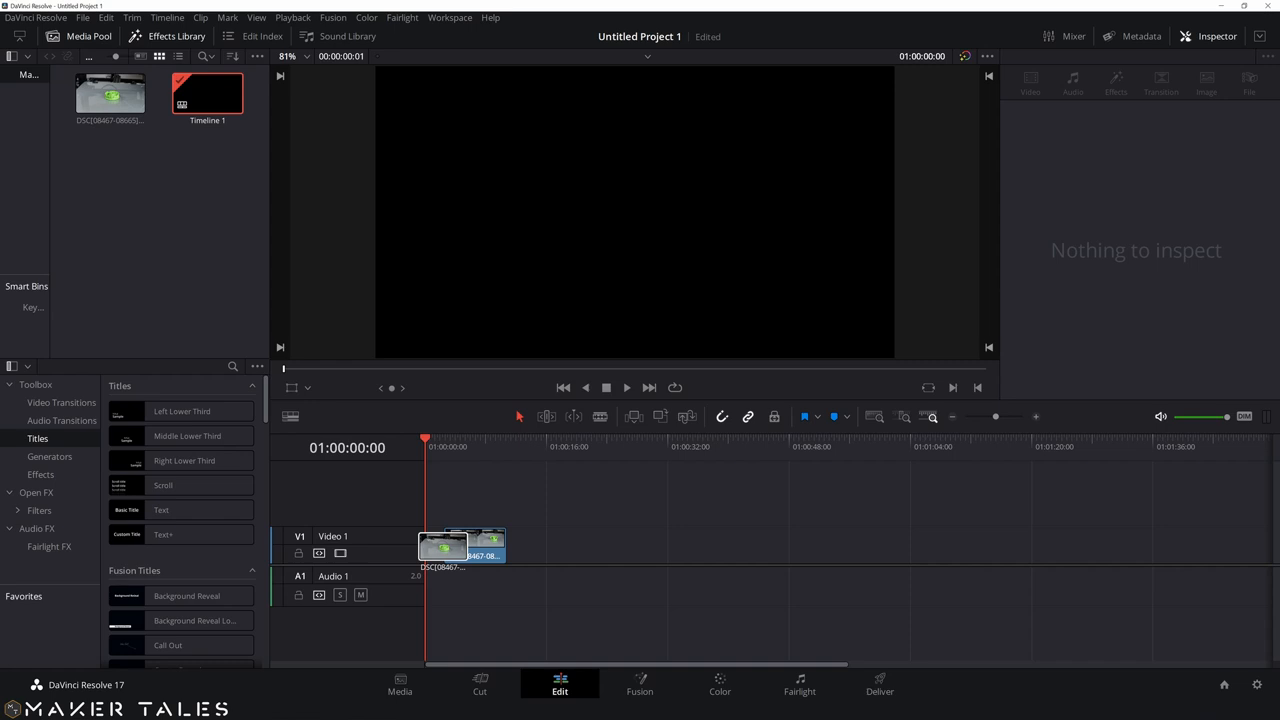